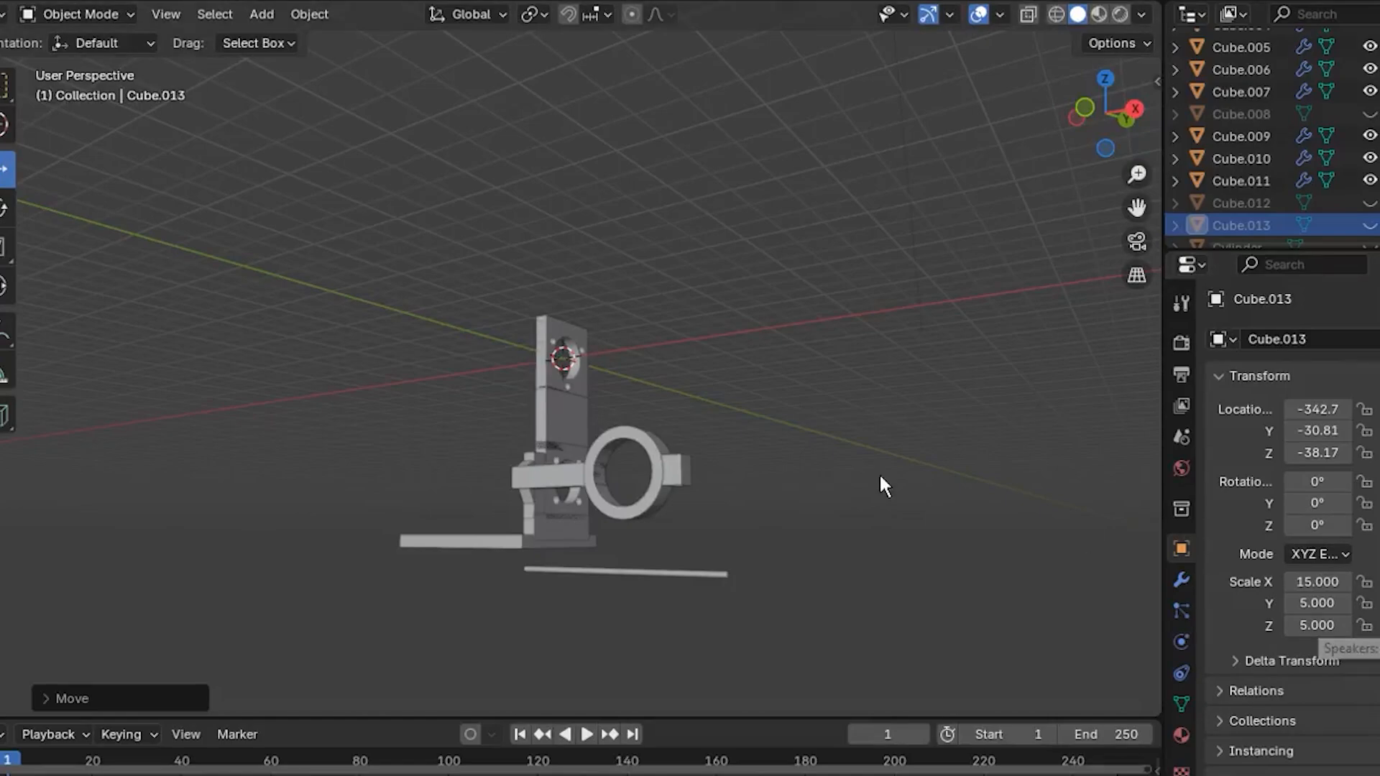
Scroll down through the page to reach the Super Thanks dialog for Long Range Lab
left_click_drag(884, 489, 738, 439)
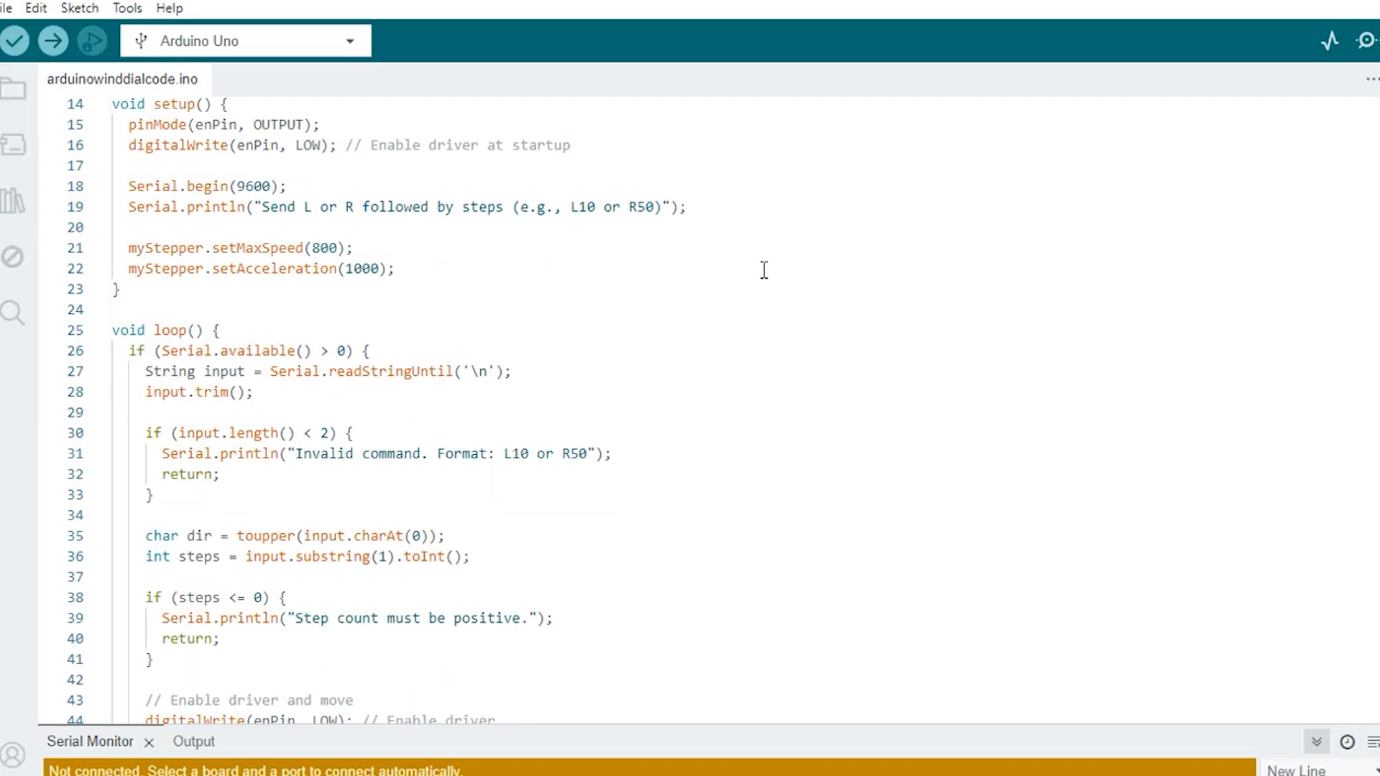
scroll("down", 3)
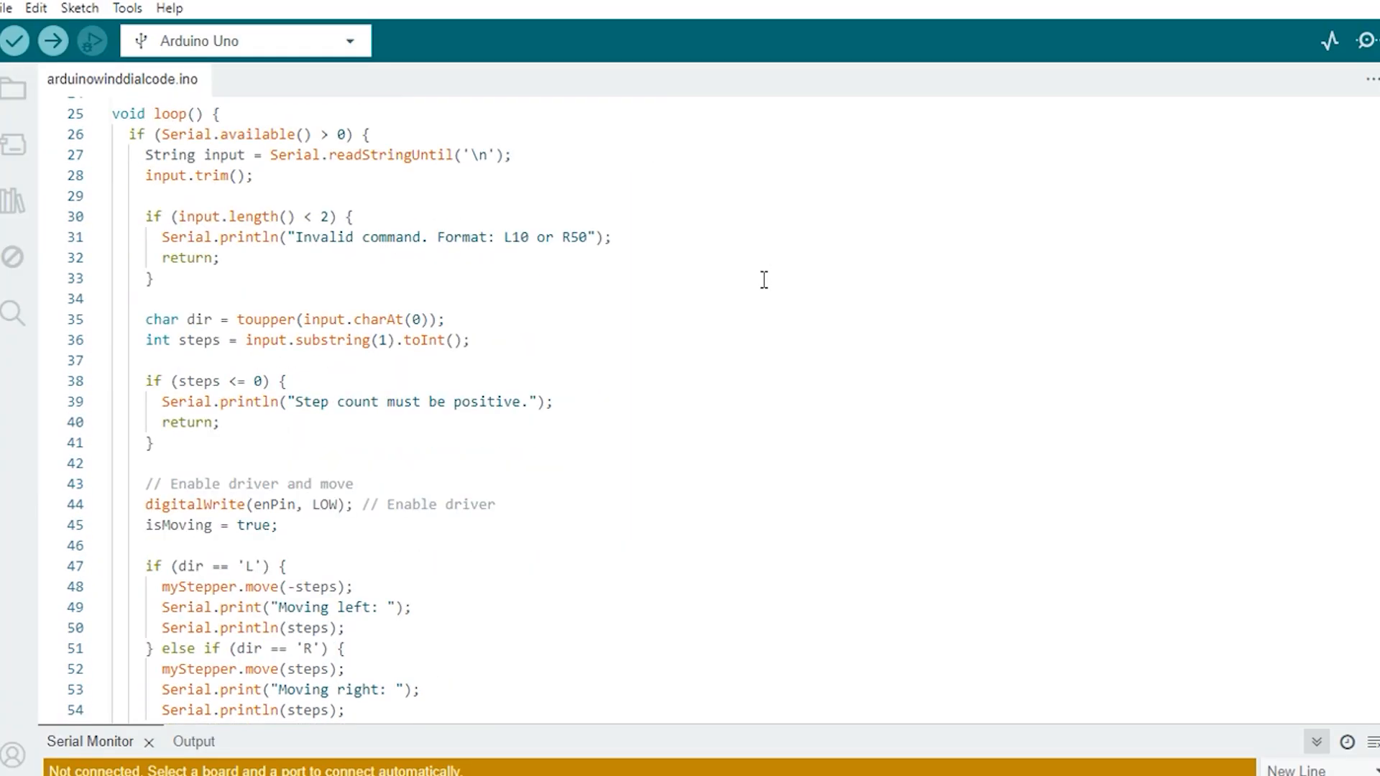
scroll("down", 3)
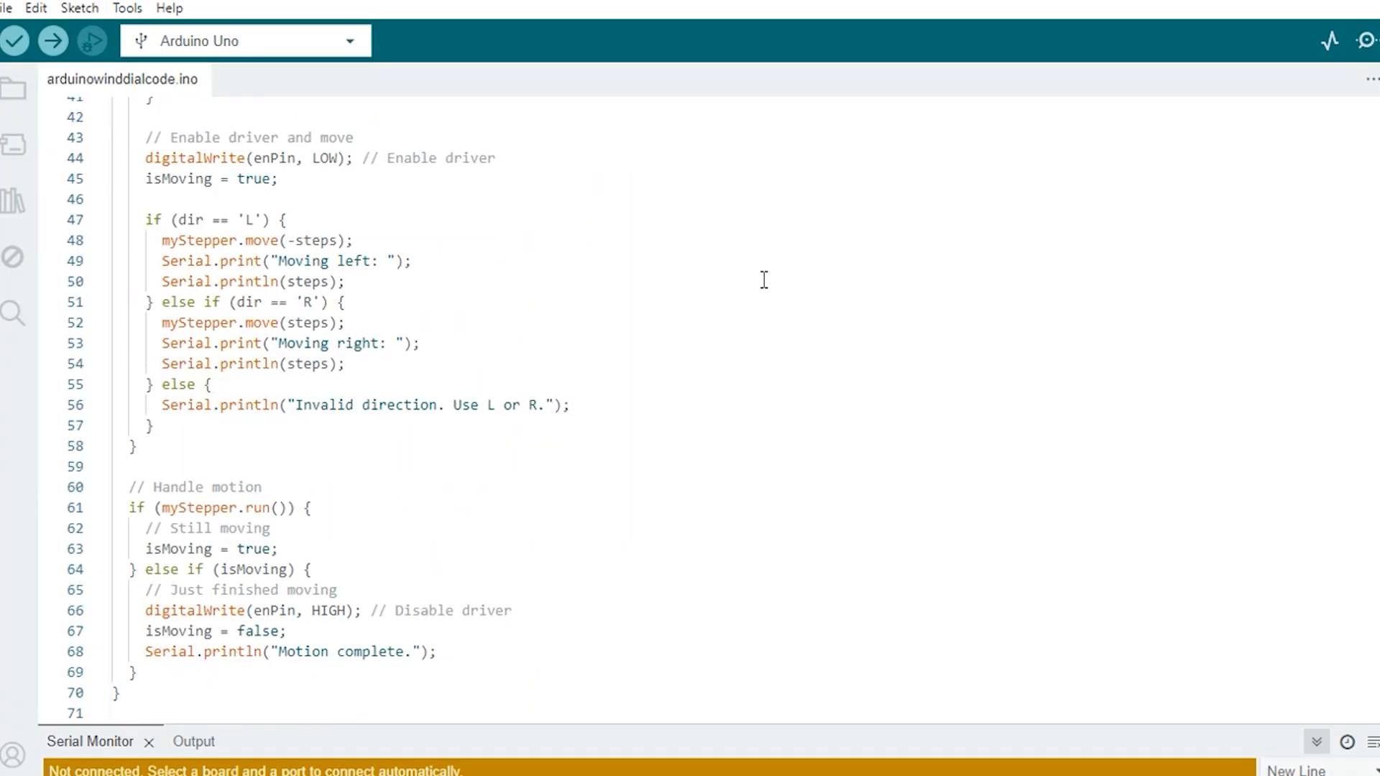
mouse_move(1343, 496)
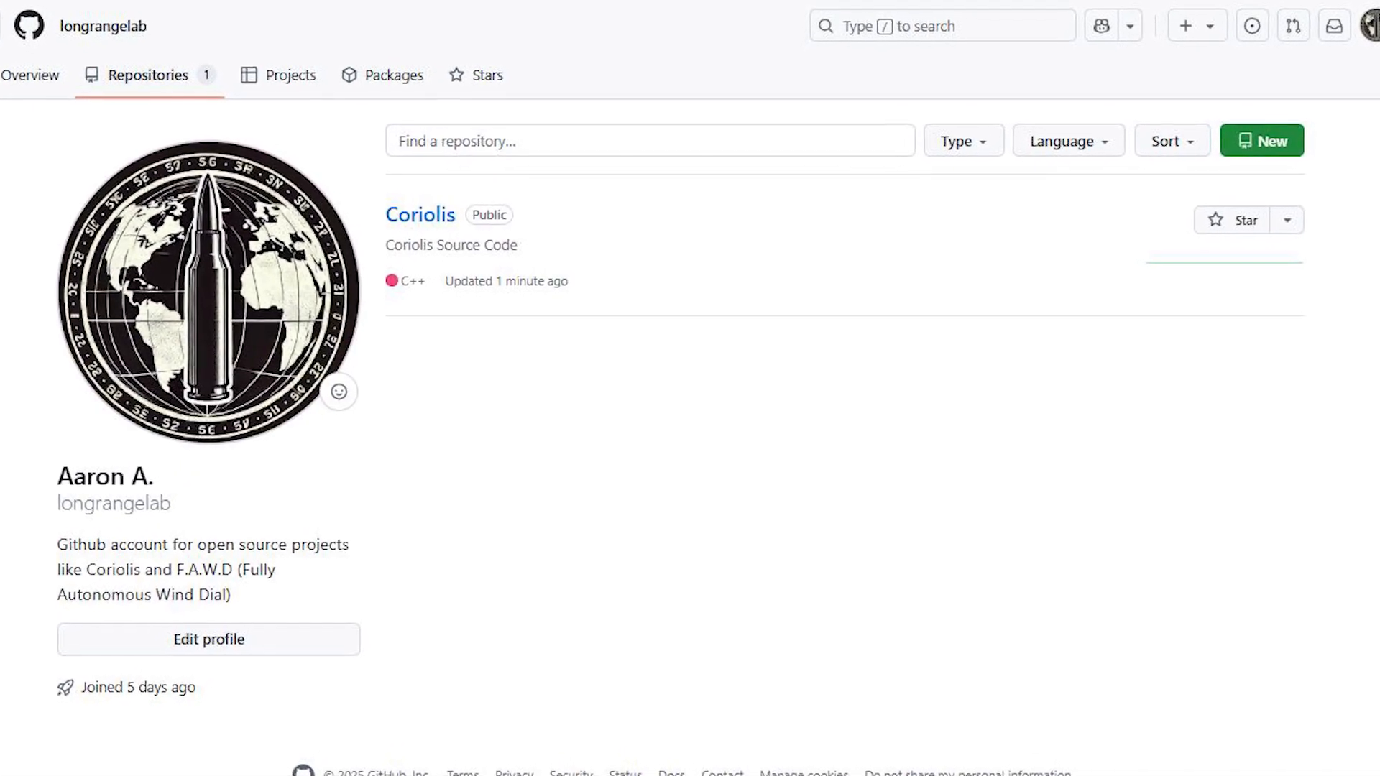
scroll("down", 3)
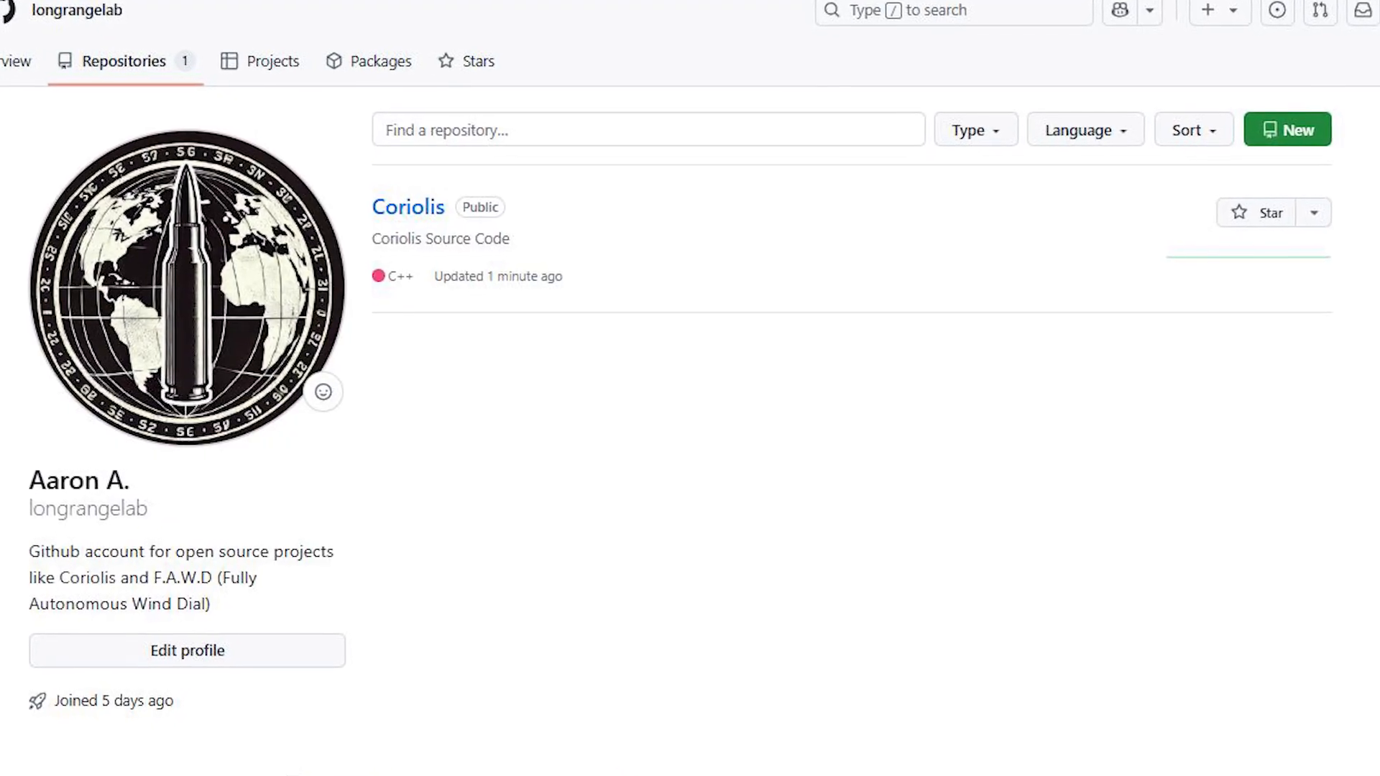
scroll("down", 3)
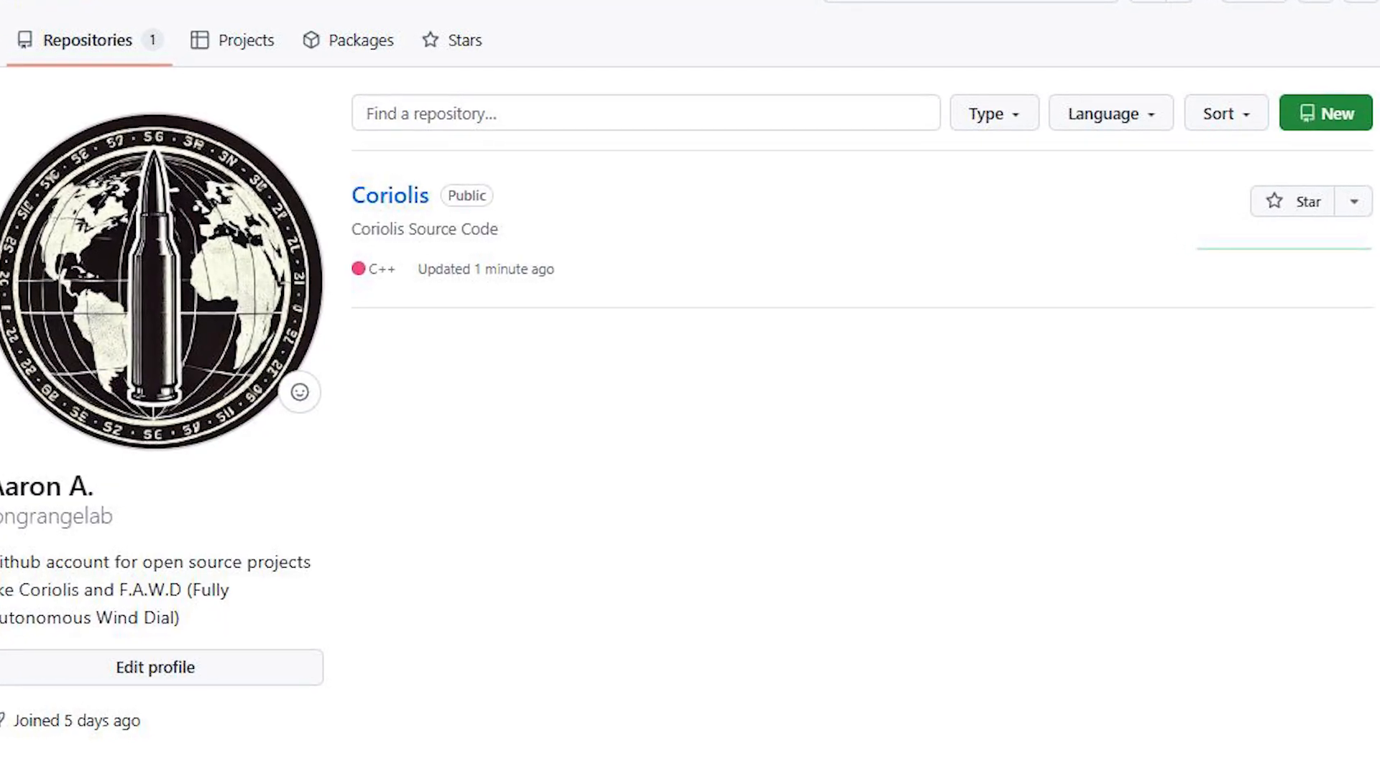
scroll("down", 3)
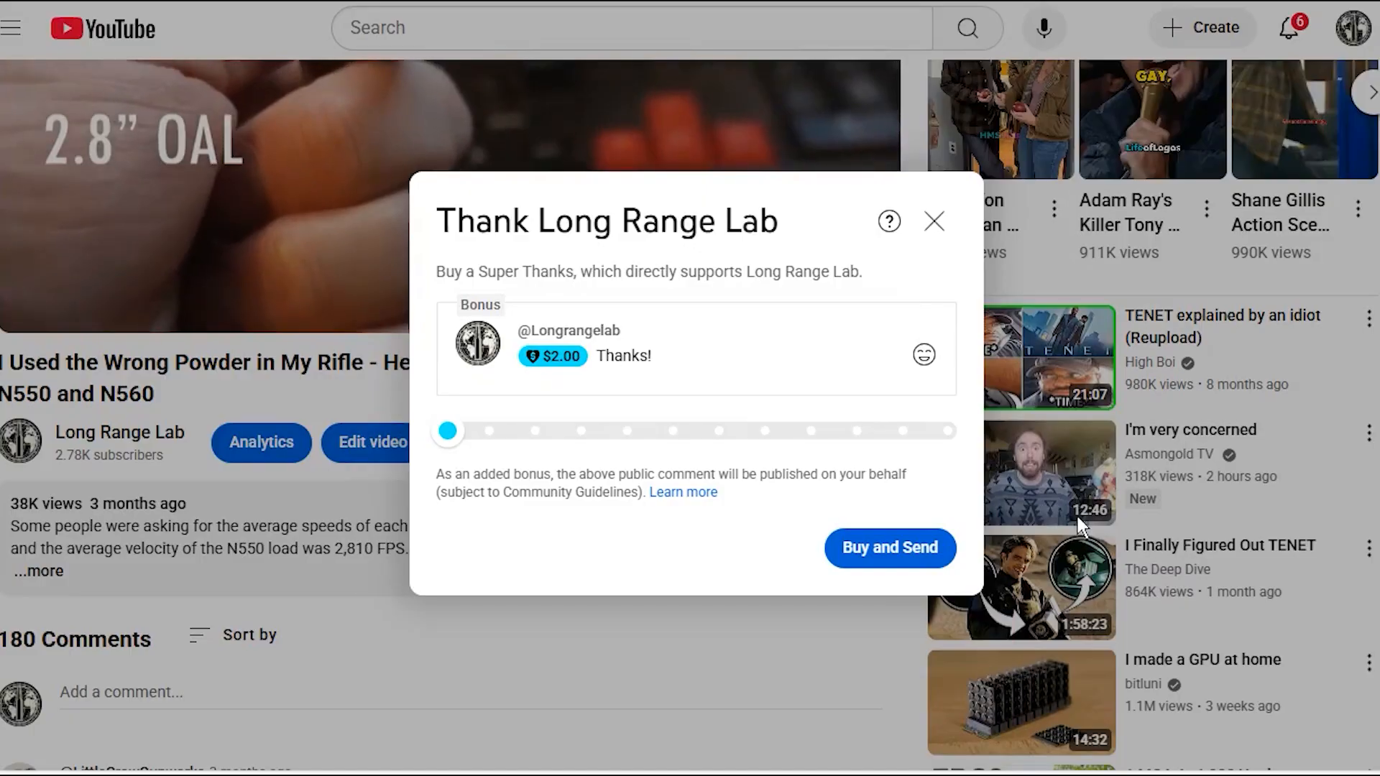
mouse_move(650, 720)
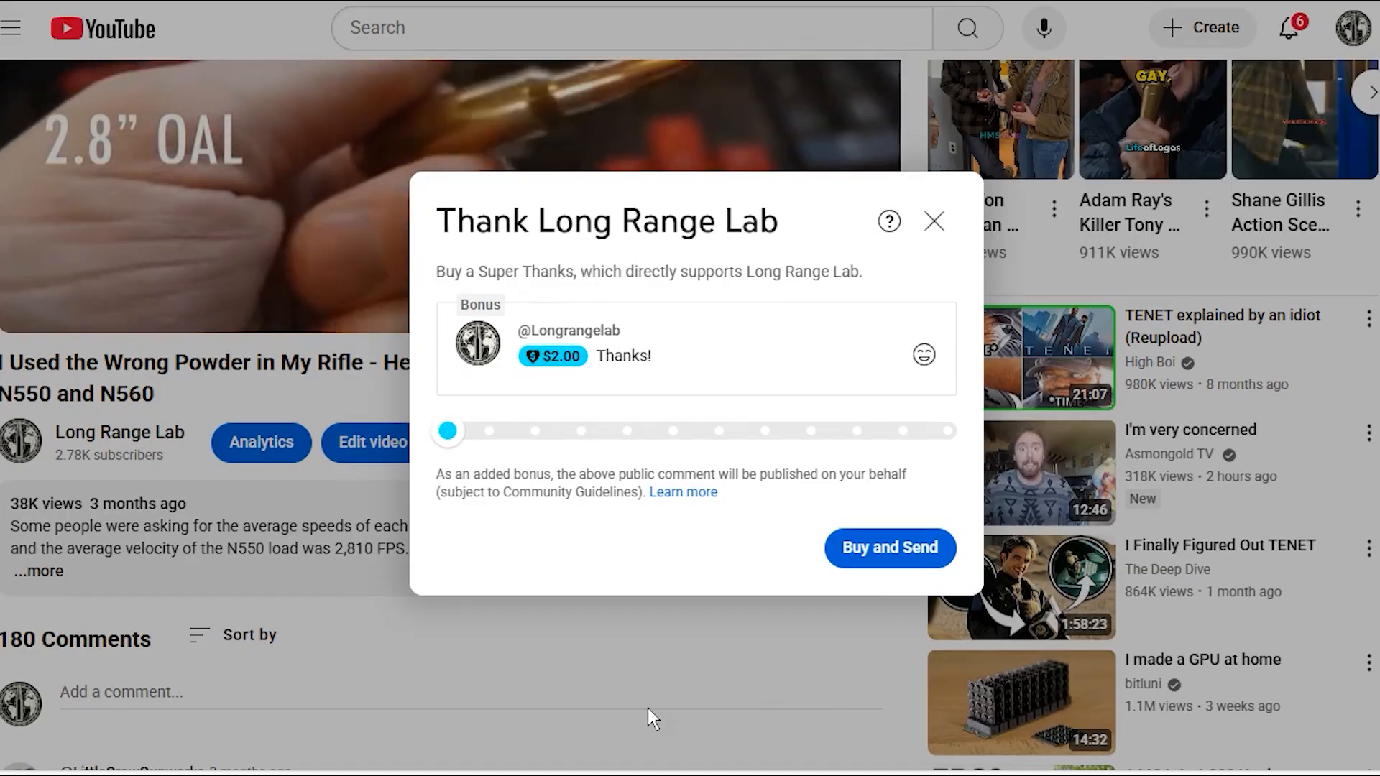
mouse_move(448, 444)
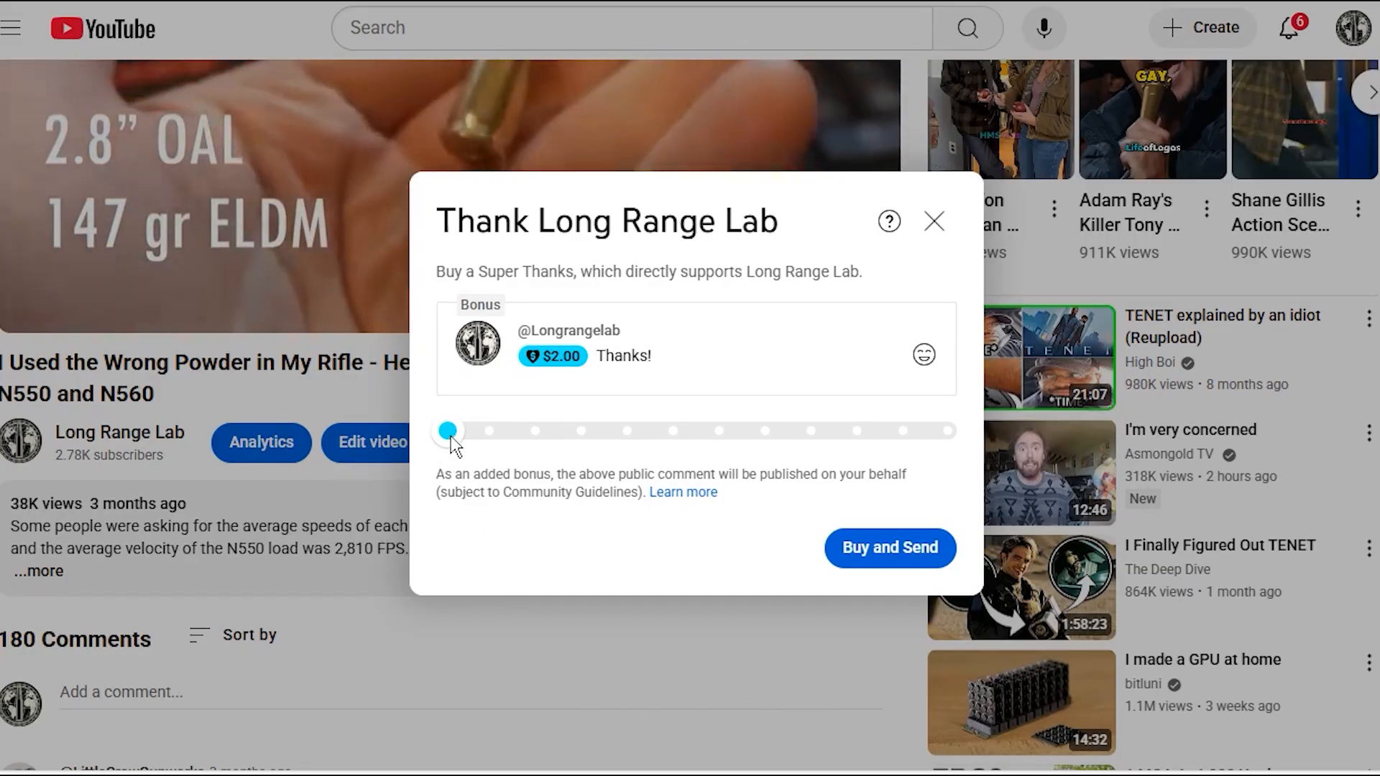
Drag the Super Thanks amount slider from $2.00 through $10 and $50 to the maximum $500.00
left_click_drag(448, 430, 537, 430)
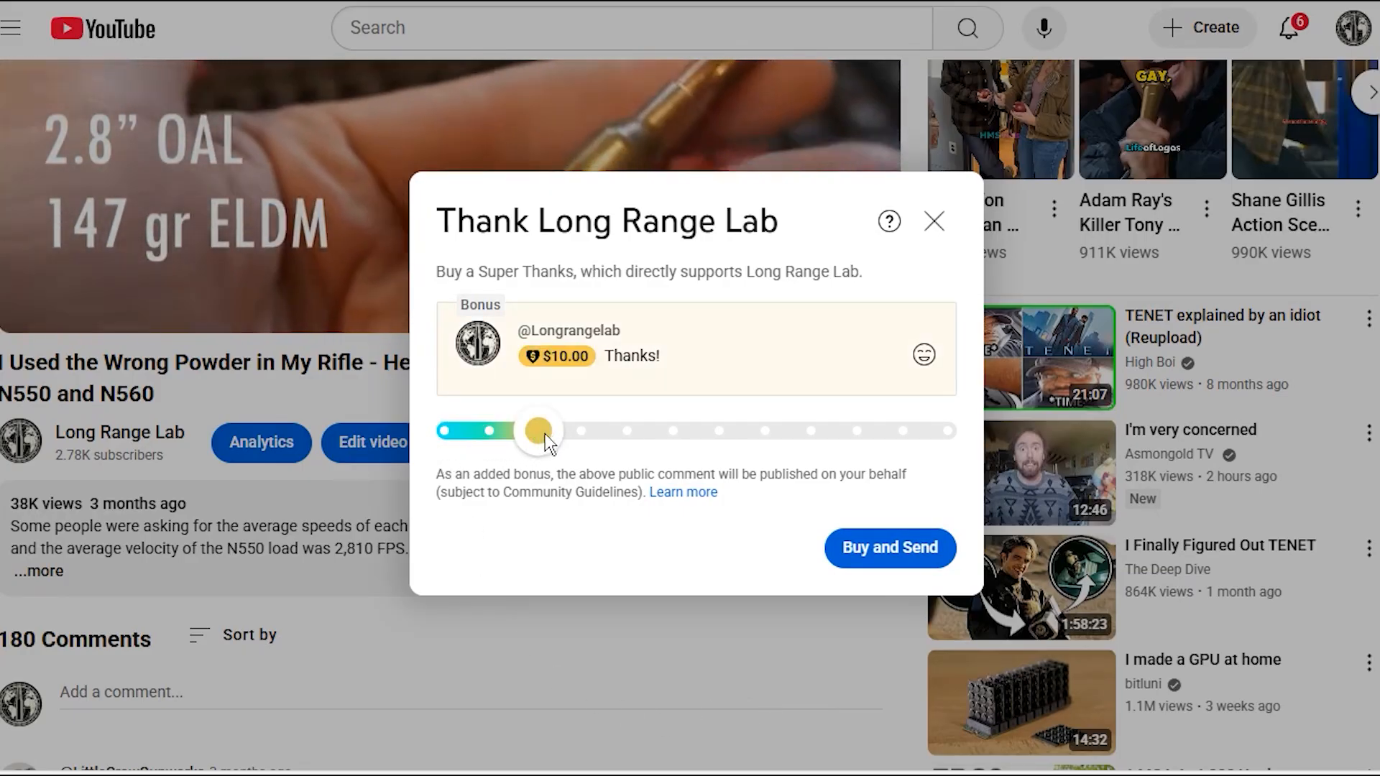
left_click_drag(536, 429, 720, 429)
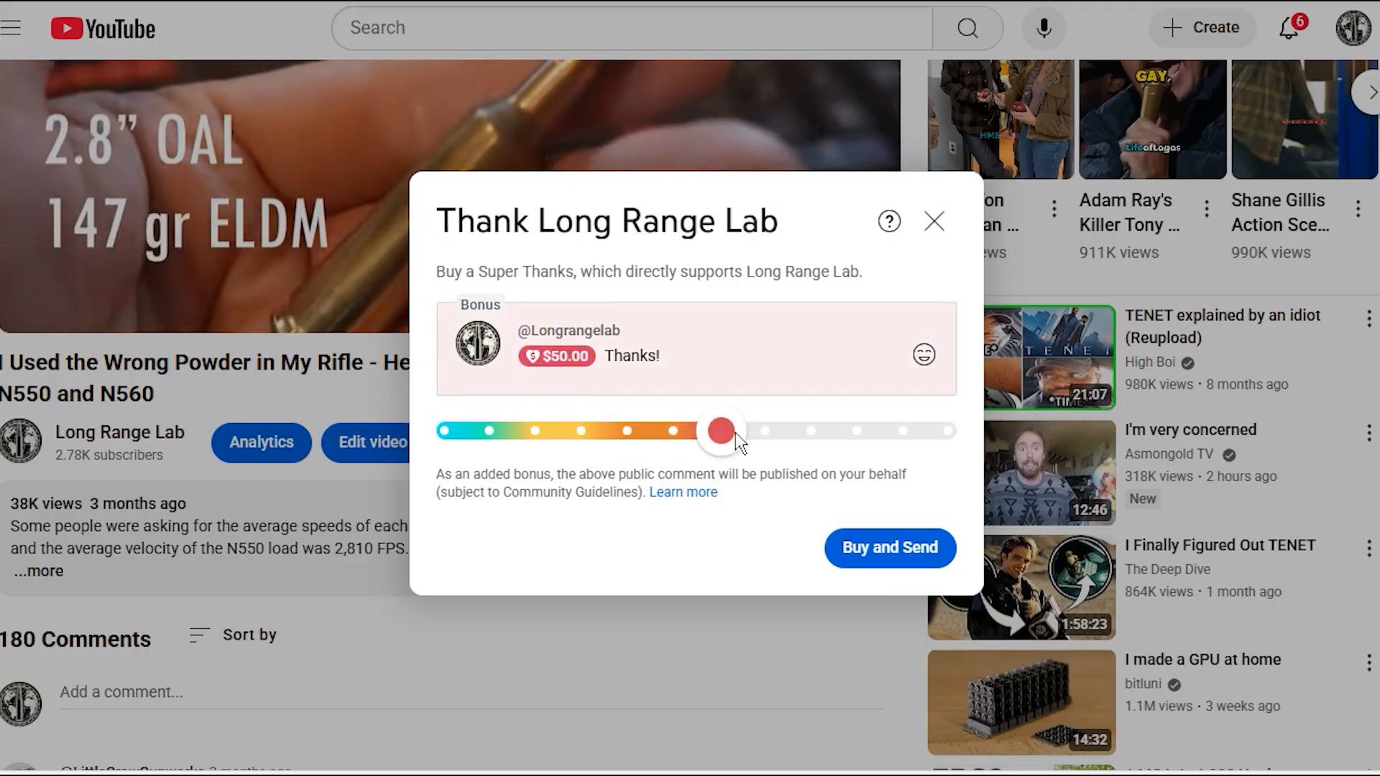
left_click_drag(720, 430, 948, 430)
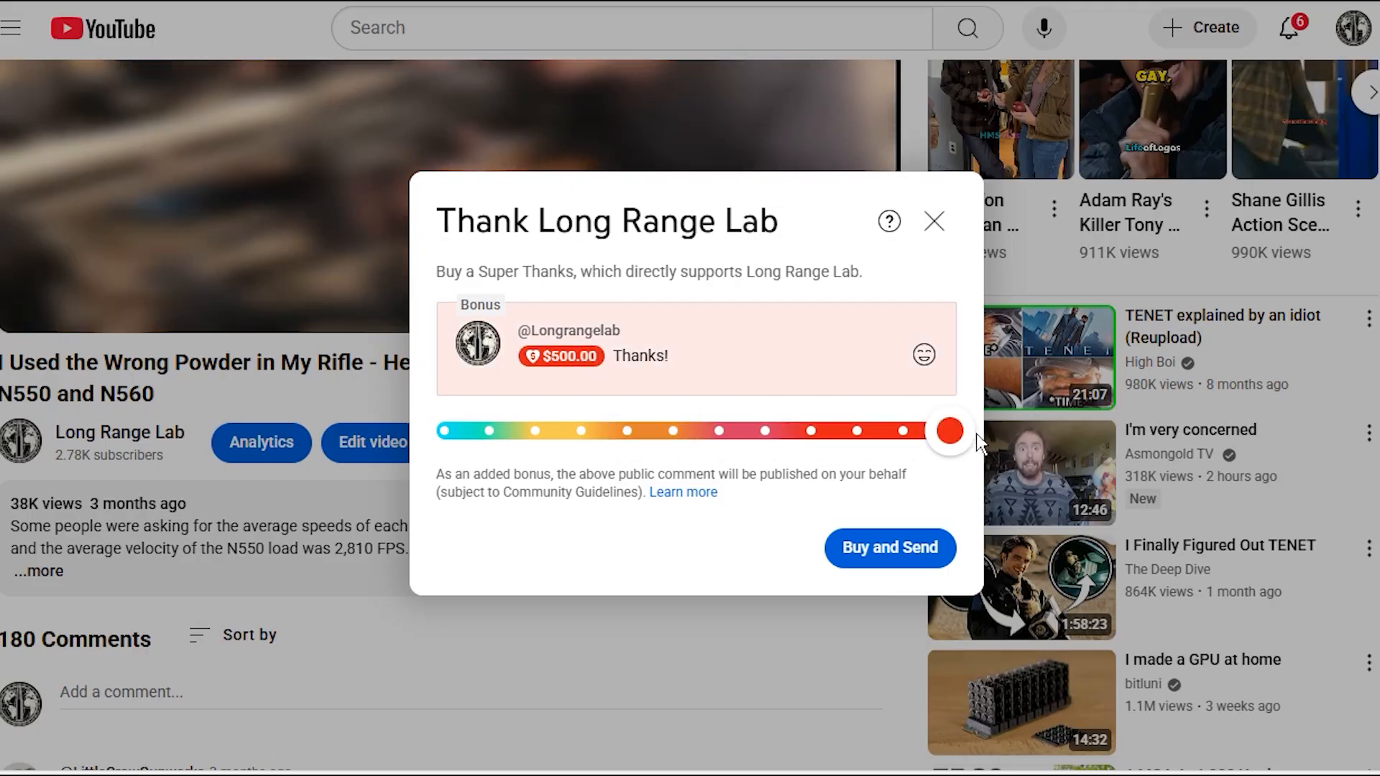